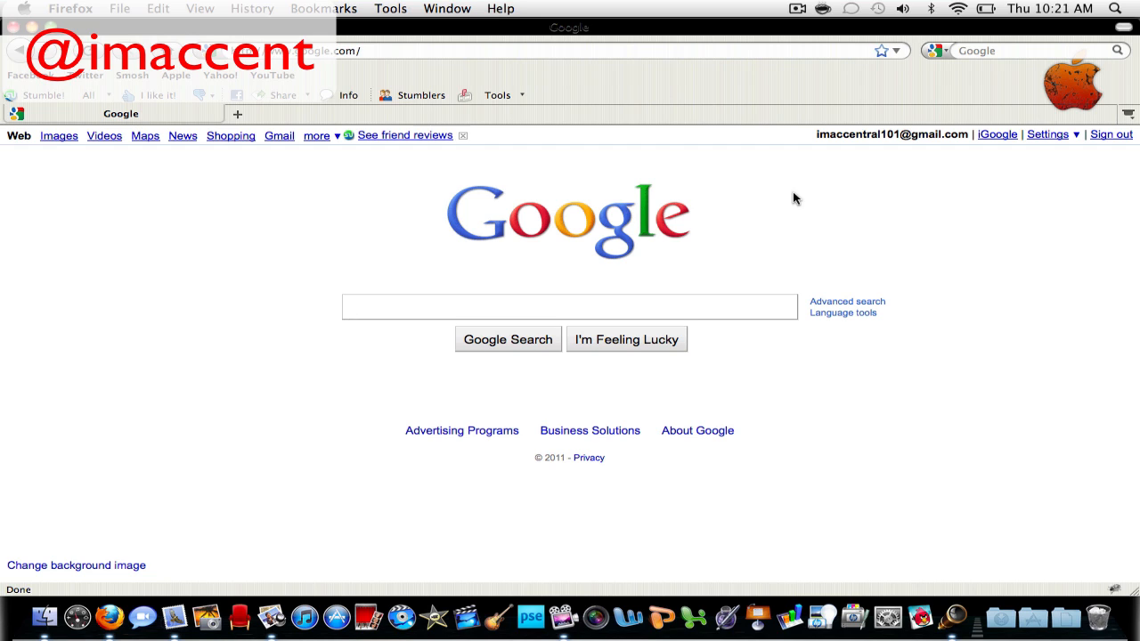
# Step: Launch Cydia on the iPod, search for Veency, and open its package details
pyautogui.click(569, 306)
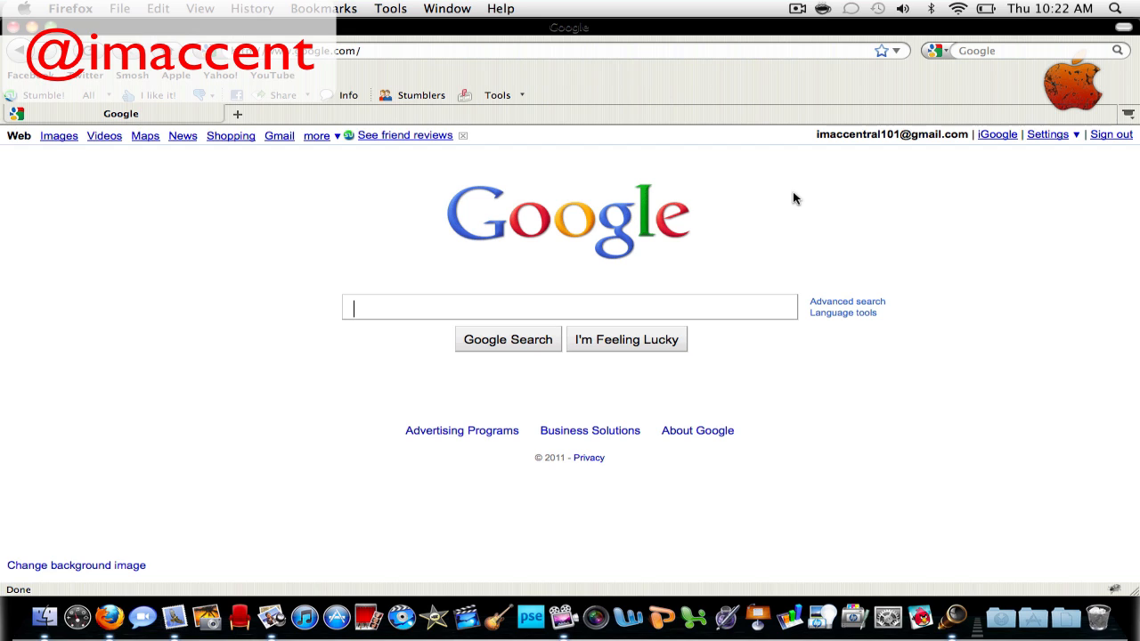
pyautogui.moveTo(1001, 393)
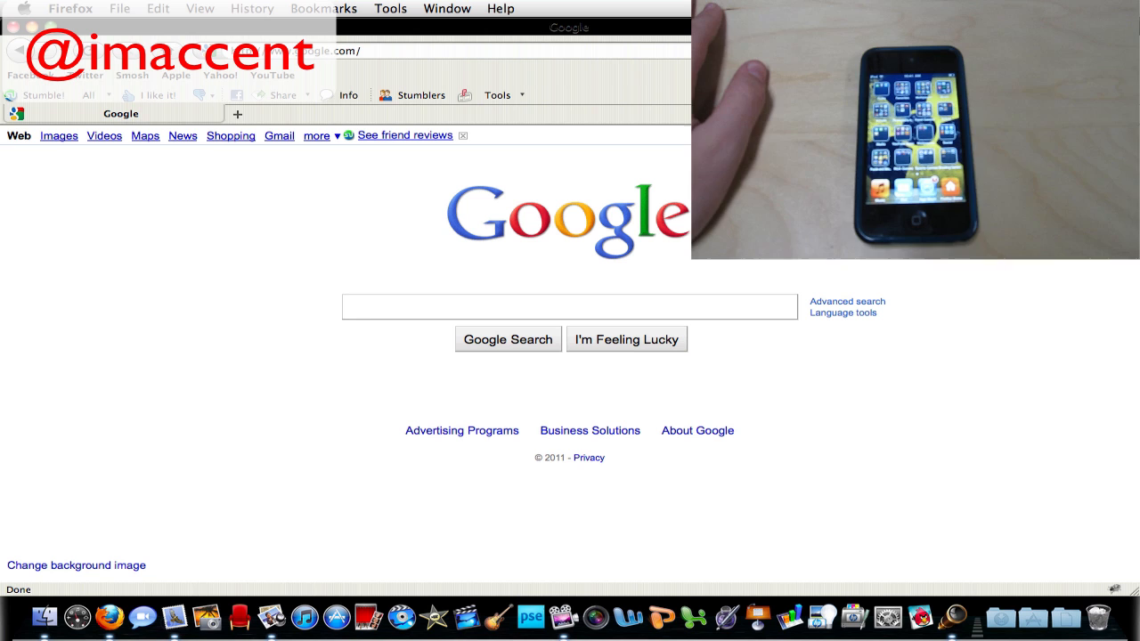
pyautogui.click(569, 306)
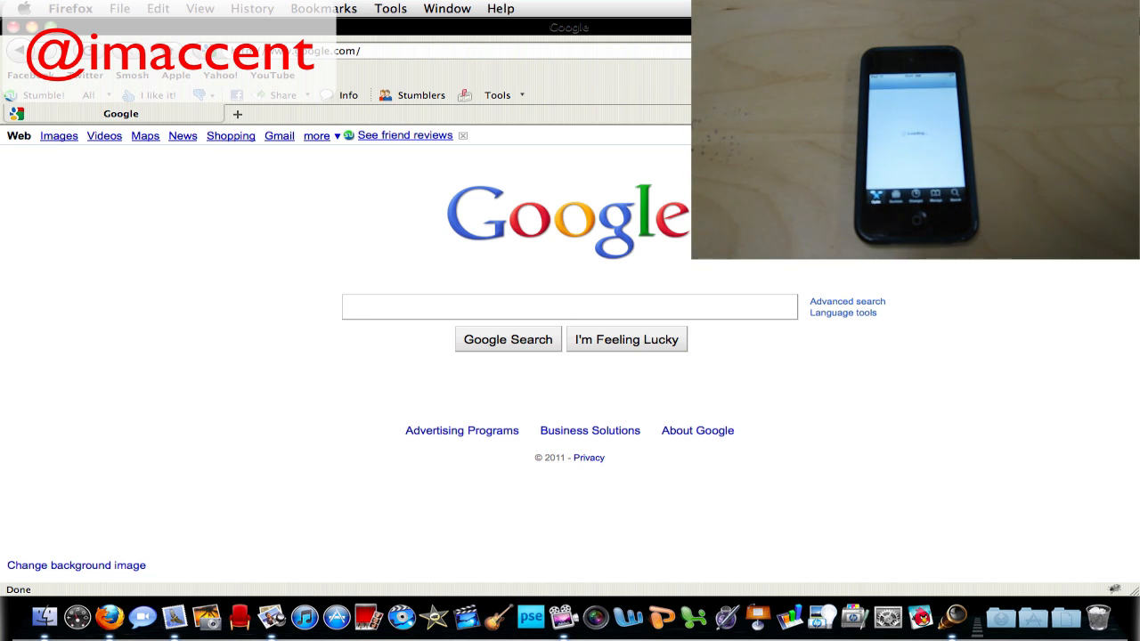
pyautogui.click(568, 306)
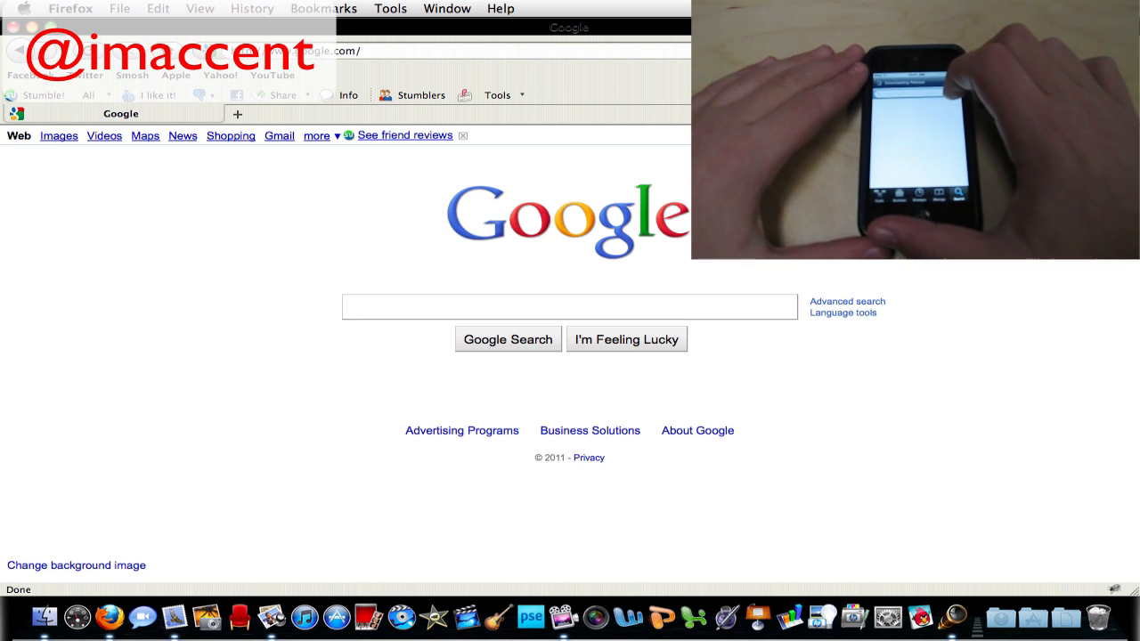
pyautogui.click(568, 306)
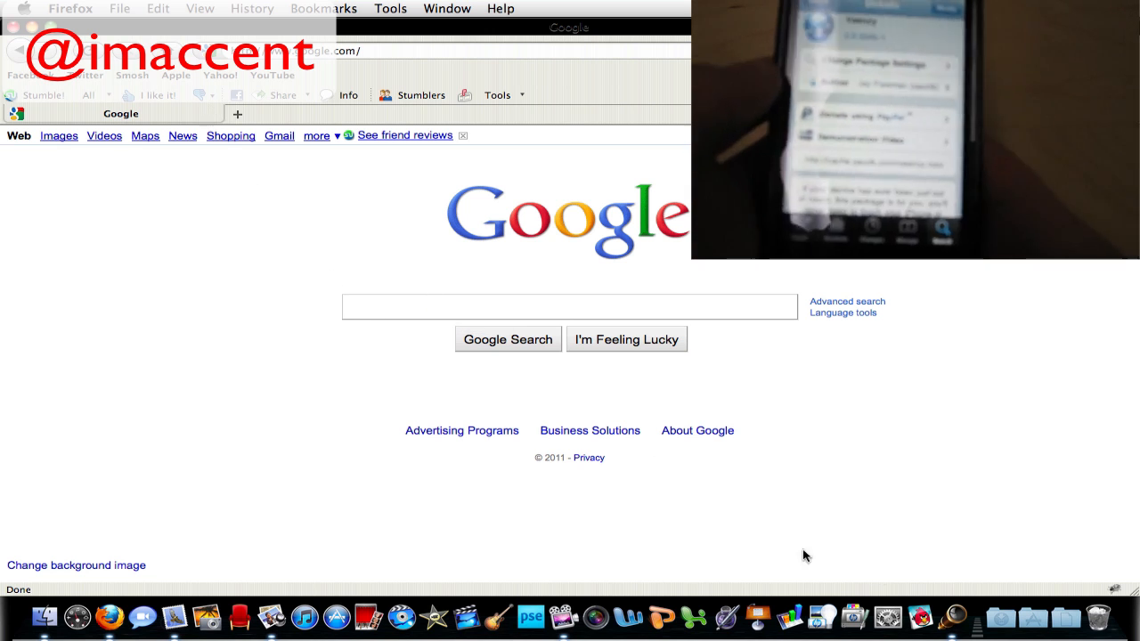
# Step: Google 'jollyfastvnc', open the JollysFastVNC result, and scroll down the jinx.de page
pyautogui.write('jollyfastvnc')
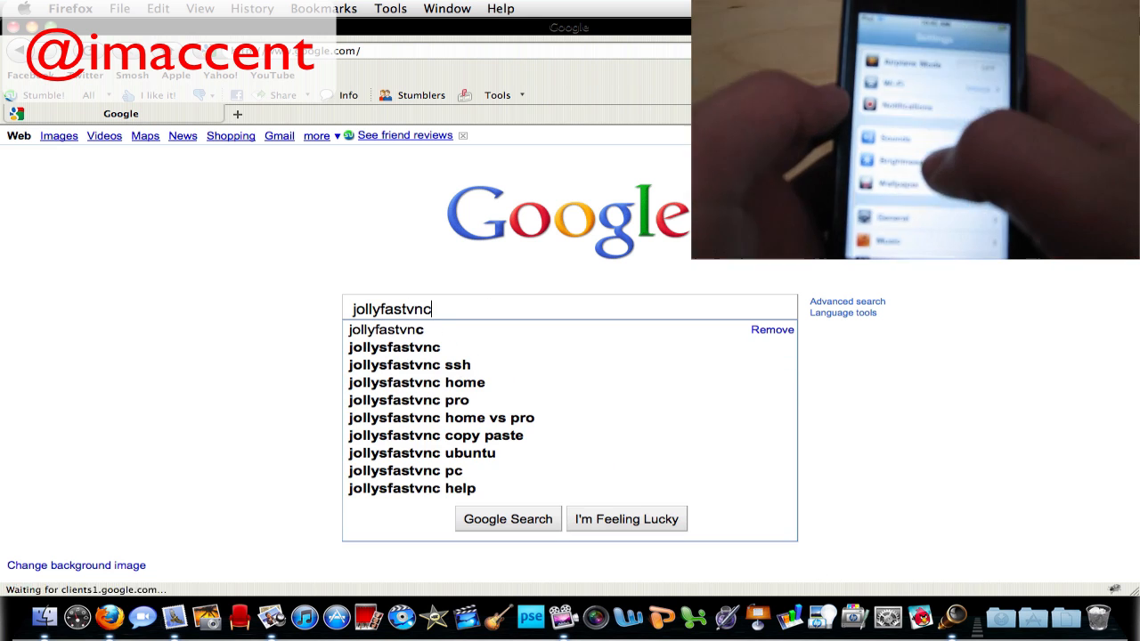
pyautogui.click(508, 518)
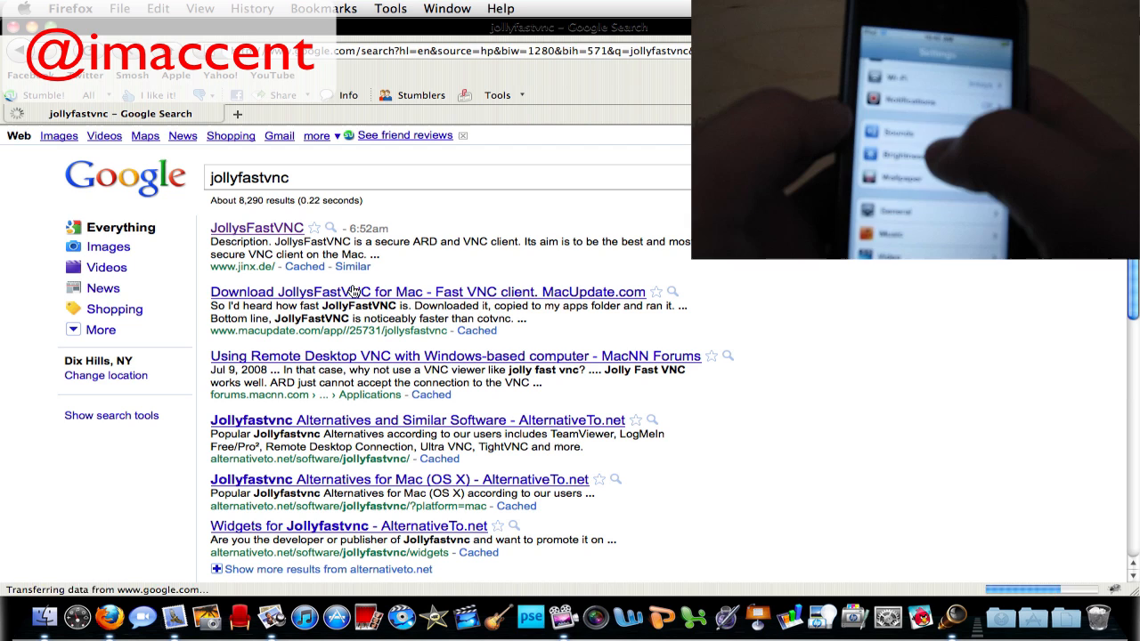
pyautogui.click(257, 227)
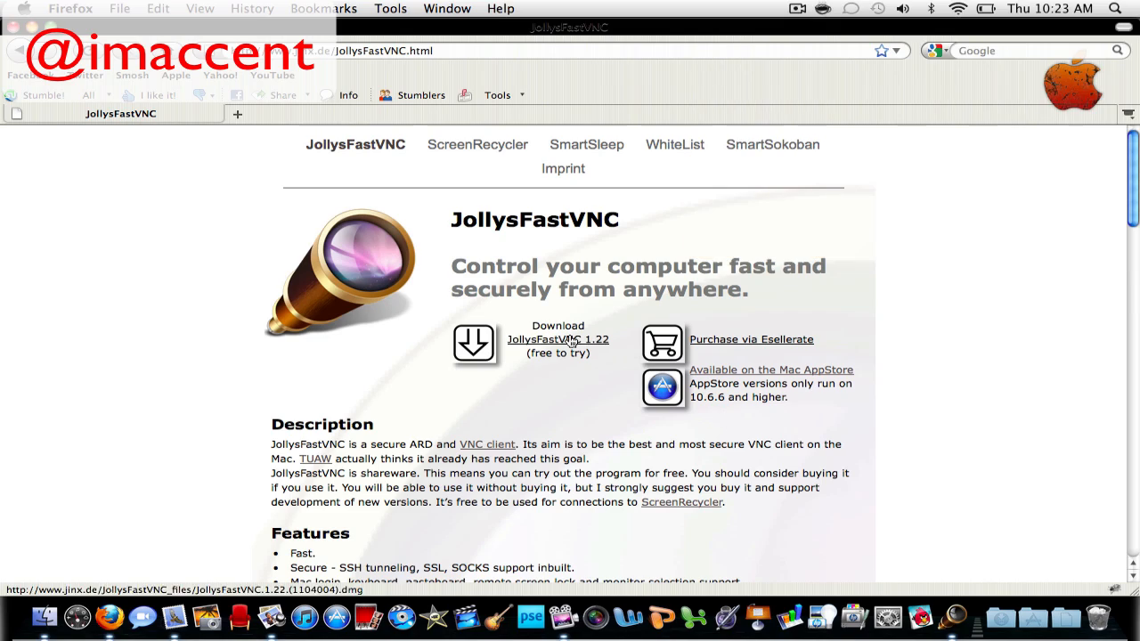
pyautogui.scroll(-3)
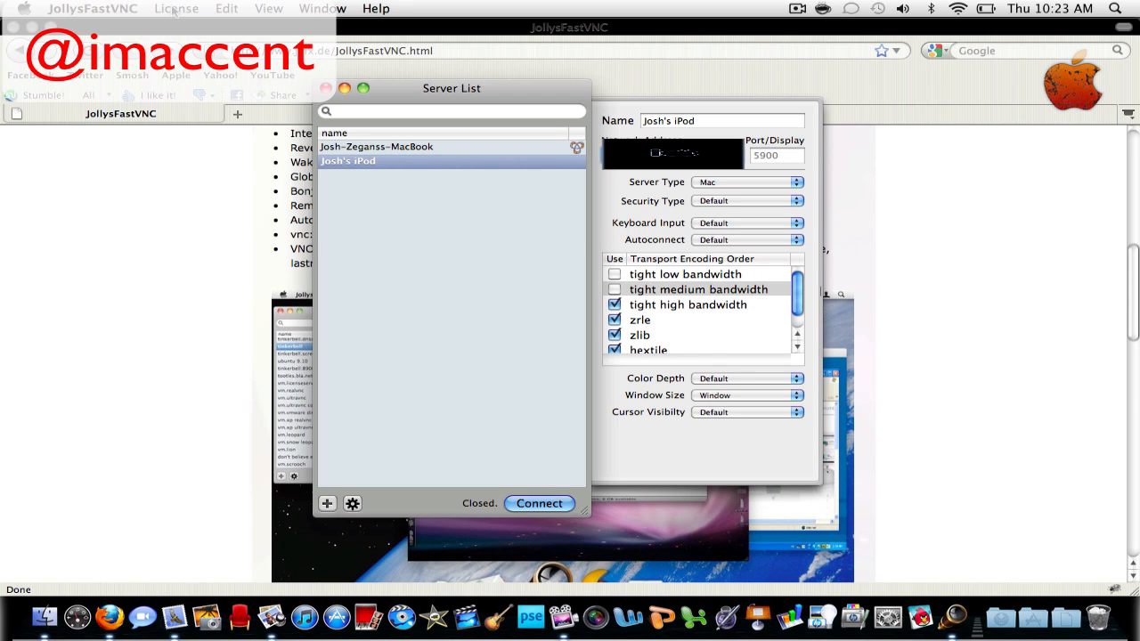
pyautogui.moveTo(387, 303)
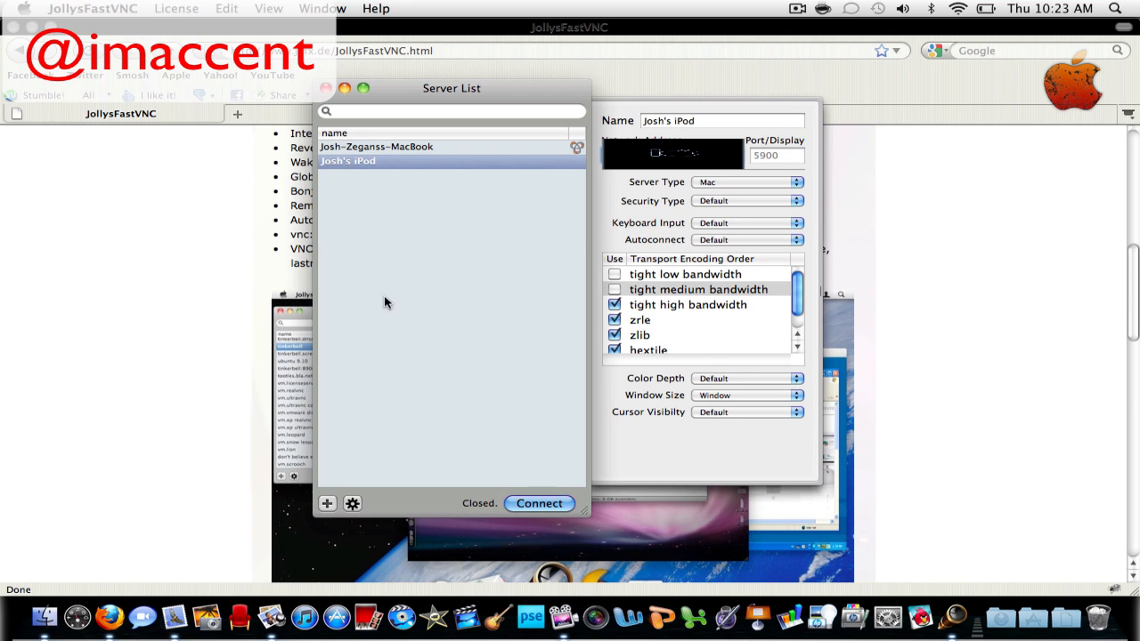
# Step: Connect to the iPod server entry, then go back from Veency to the iPod's Settings list
pyautogui.click(538, 503)
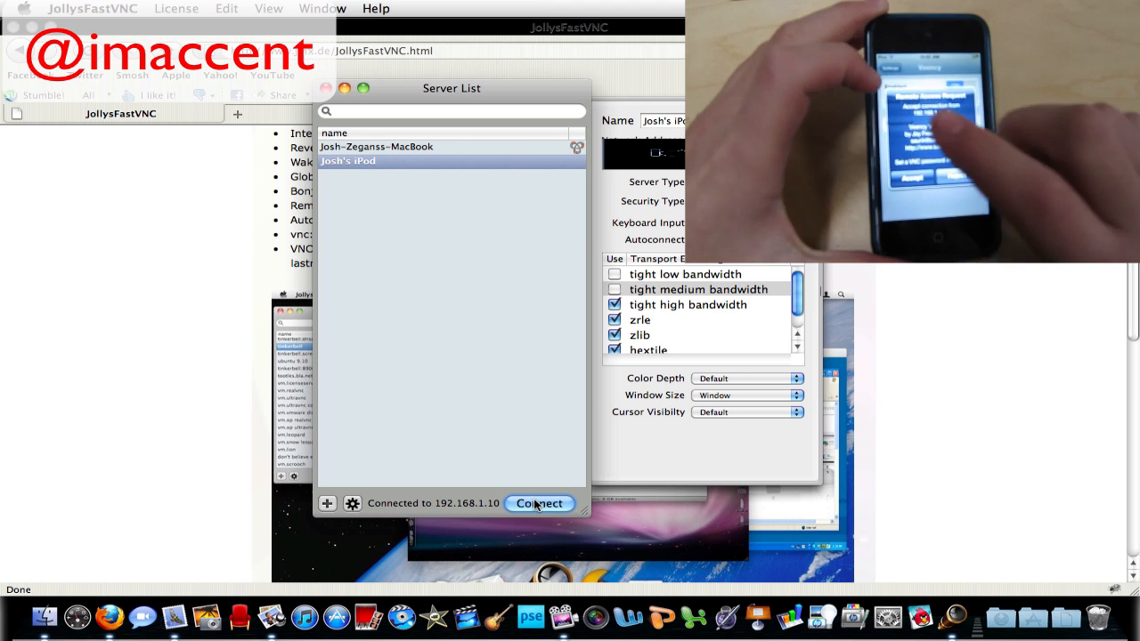
pyautogui.click(539, 503)
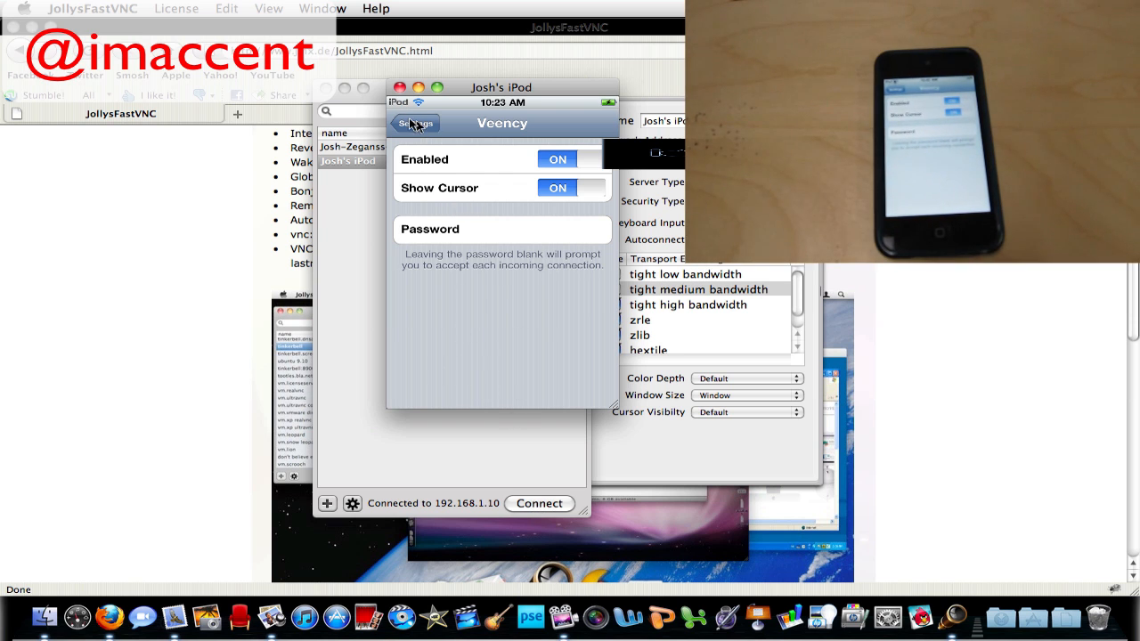
pyautogui.click(415, 123)
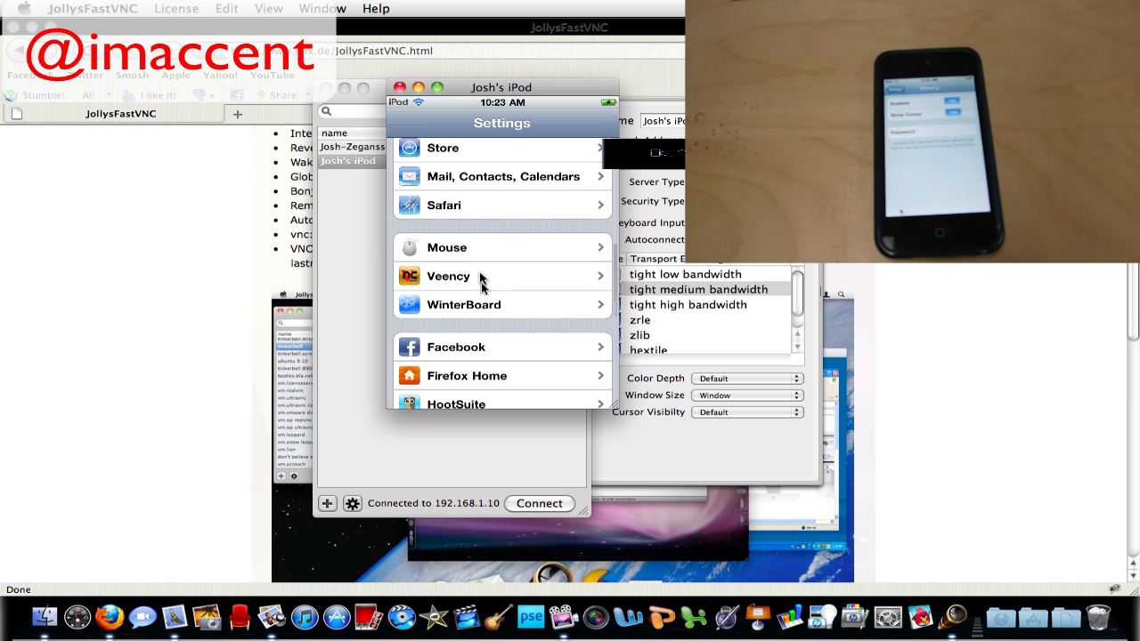